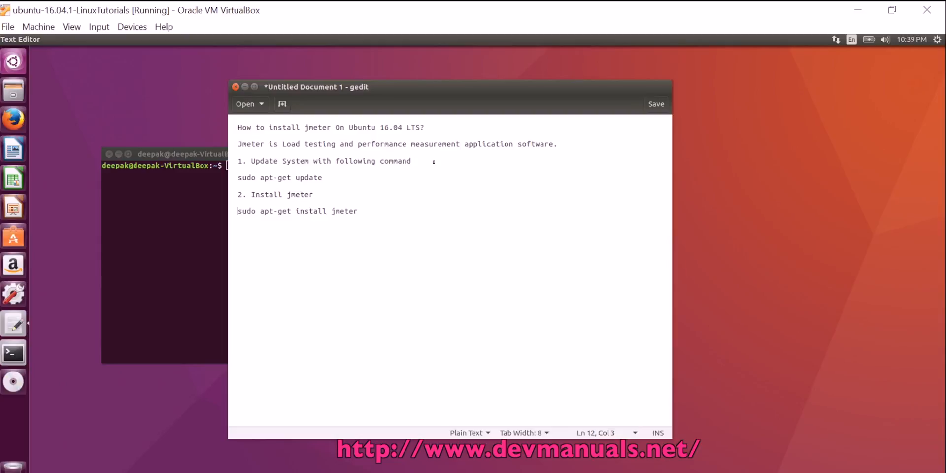
# Select 'sudo apt-get update' in the gedit notes and focus the terminal window
pyautogui.moveTo(238, 177); pyautogui.dragTo(321, 177)
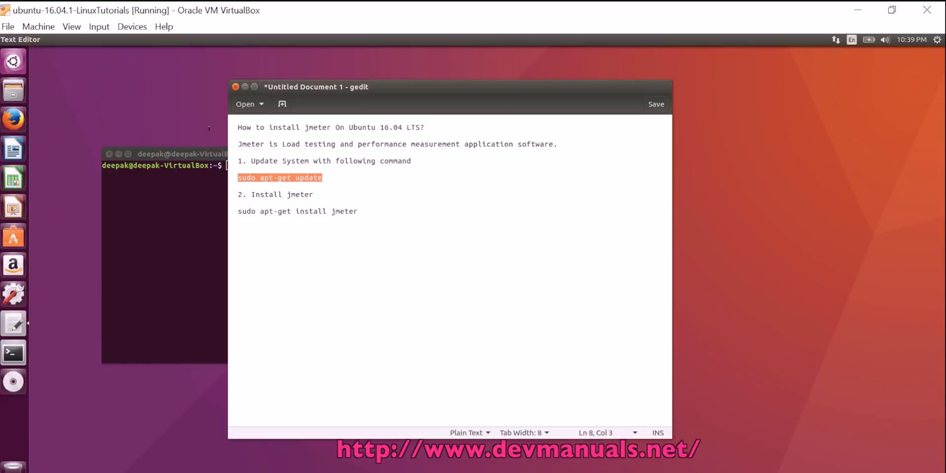
pyautogui.click(169, 153)
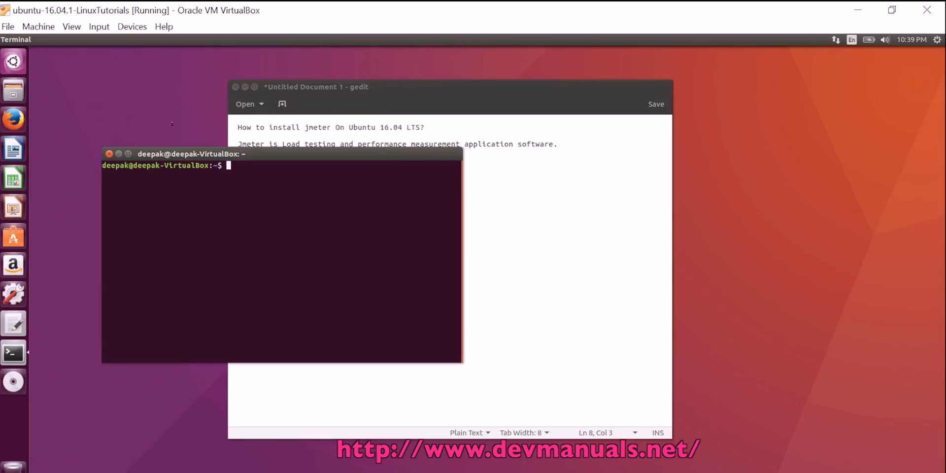
# Run 'sudo apt-get update', then install jmeter and answer 'y' to the 68-package prompt
pyautogui.write('sudo apt-get update')
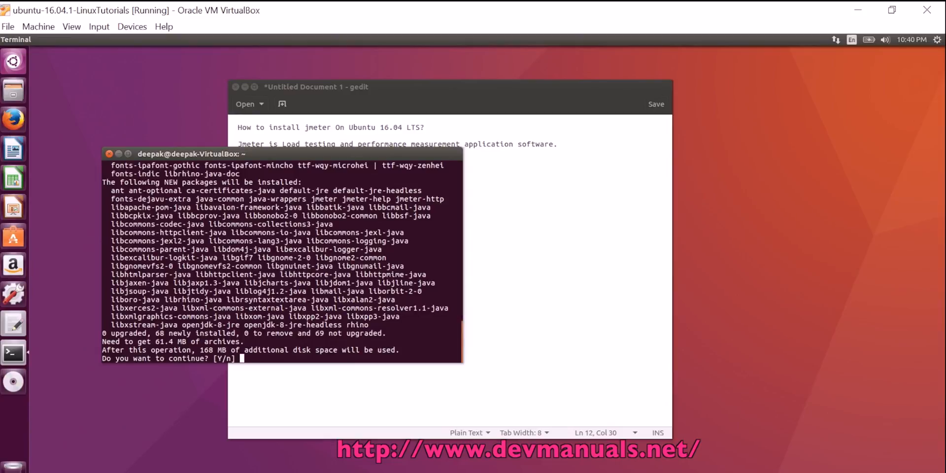
pyautogui.write('y')
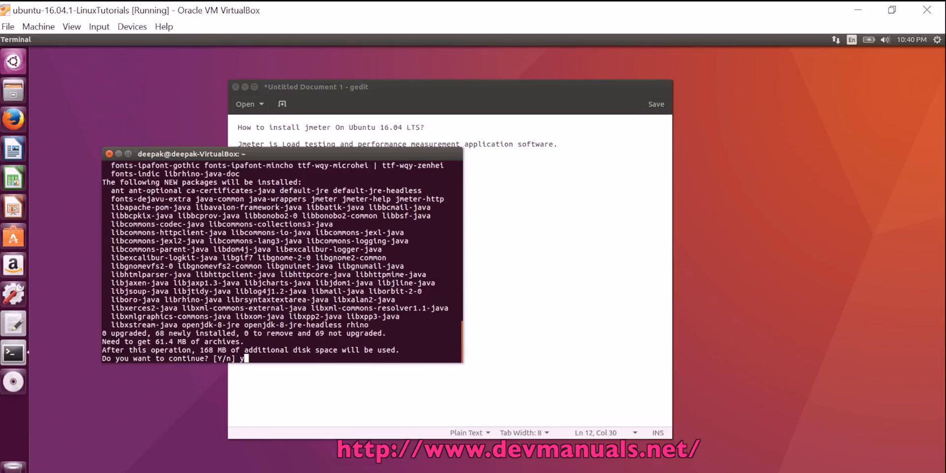
# Confirm the prompt so apt-get completes the jmeter installation
pyautogui.press('enter')
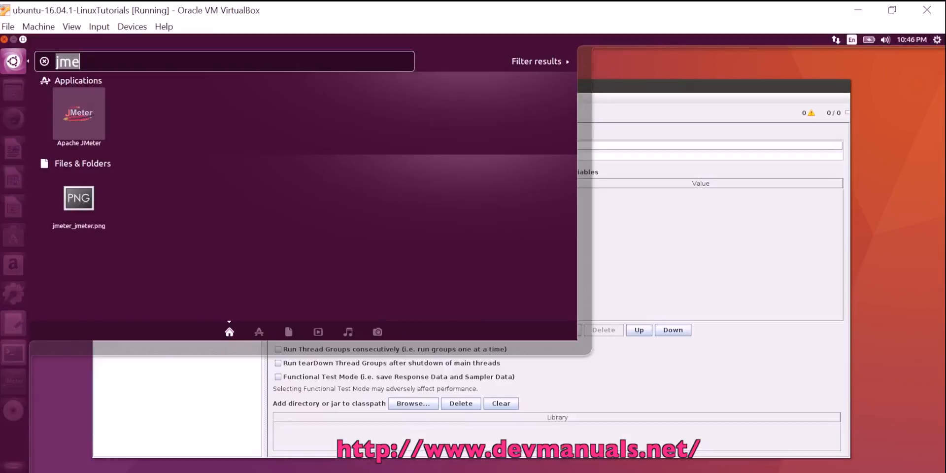
# Launch Apache JMeter from the Dash results for 'jme'
pyautogui.click(79, 112)
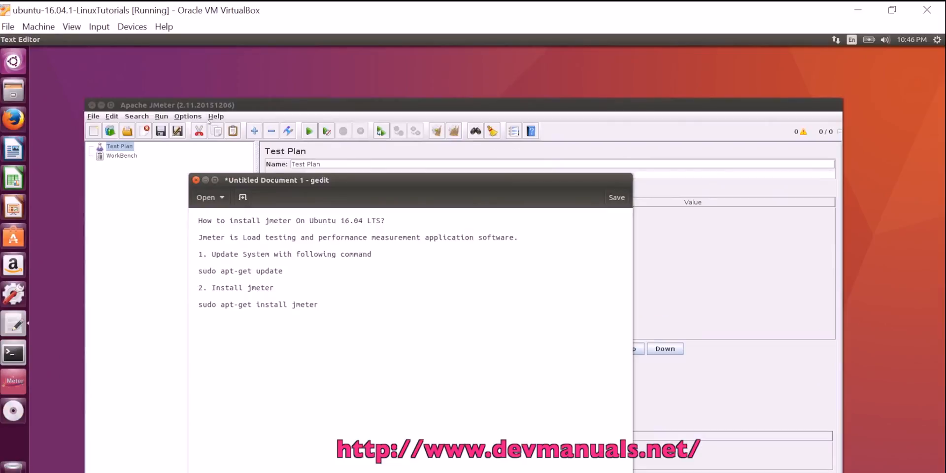
pyautogui.click(319, 304)
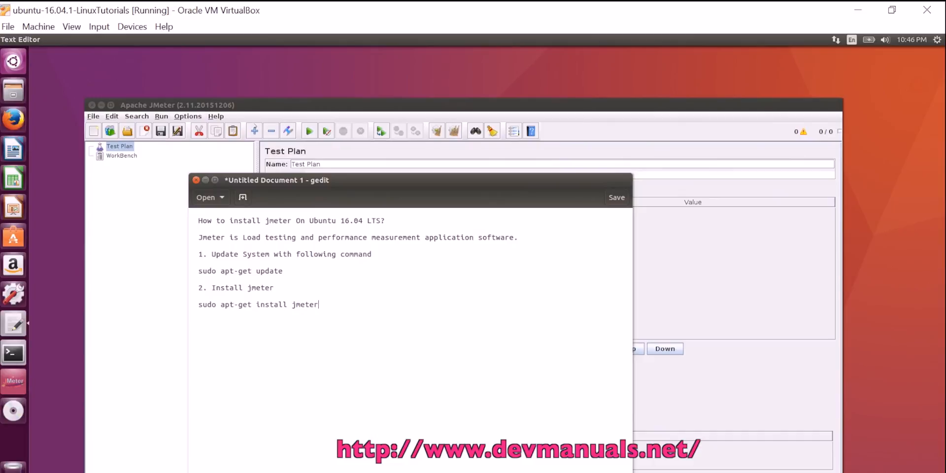